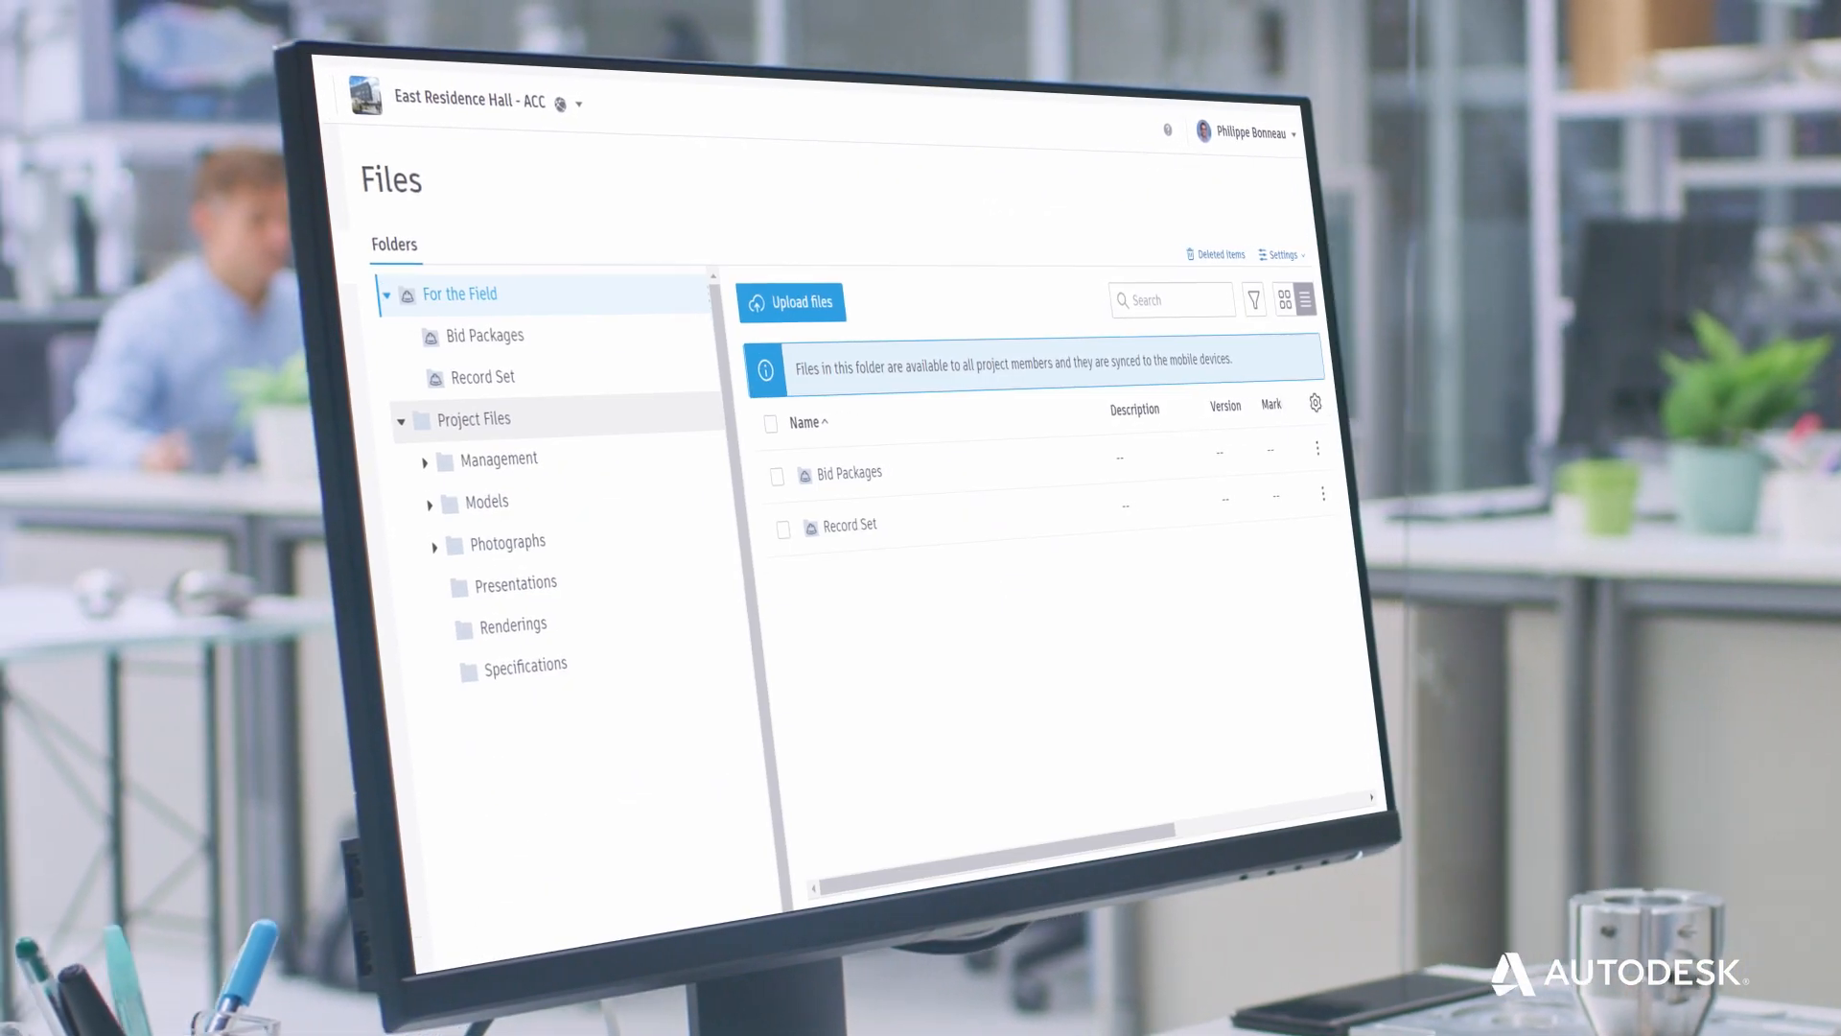
Select the MEP team and open its East Residence Hall project model in the 3D viewer.
{"action": "left_click", "coordinate": [481, 514]}
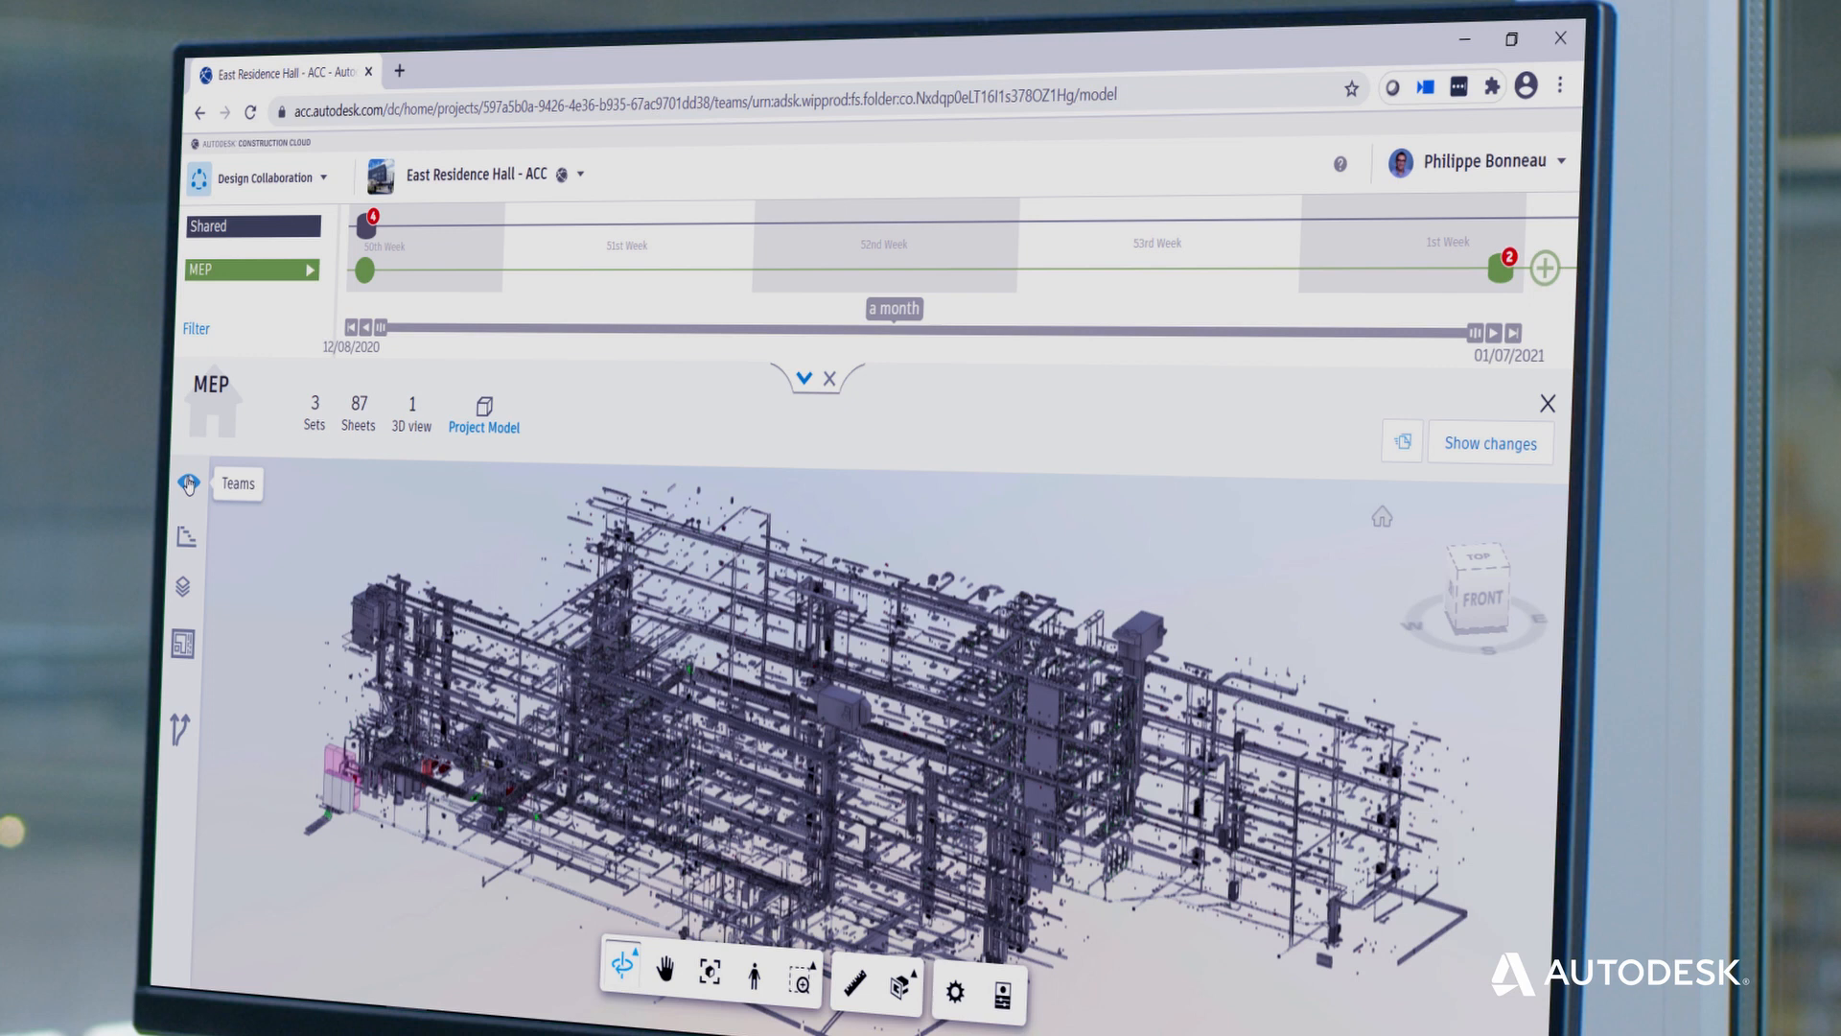
Show the team models list with MEP loaded and Architecture and Structure unloaded.
{"action": "left_click", "coordinate": [187, 483]}
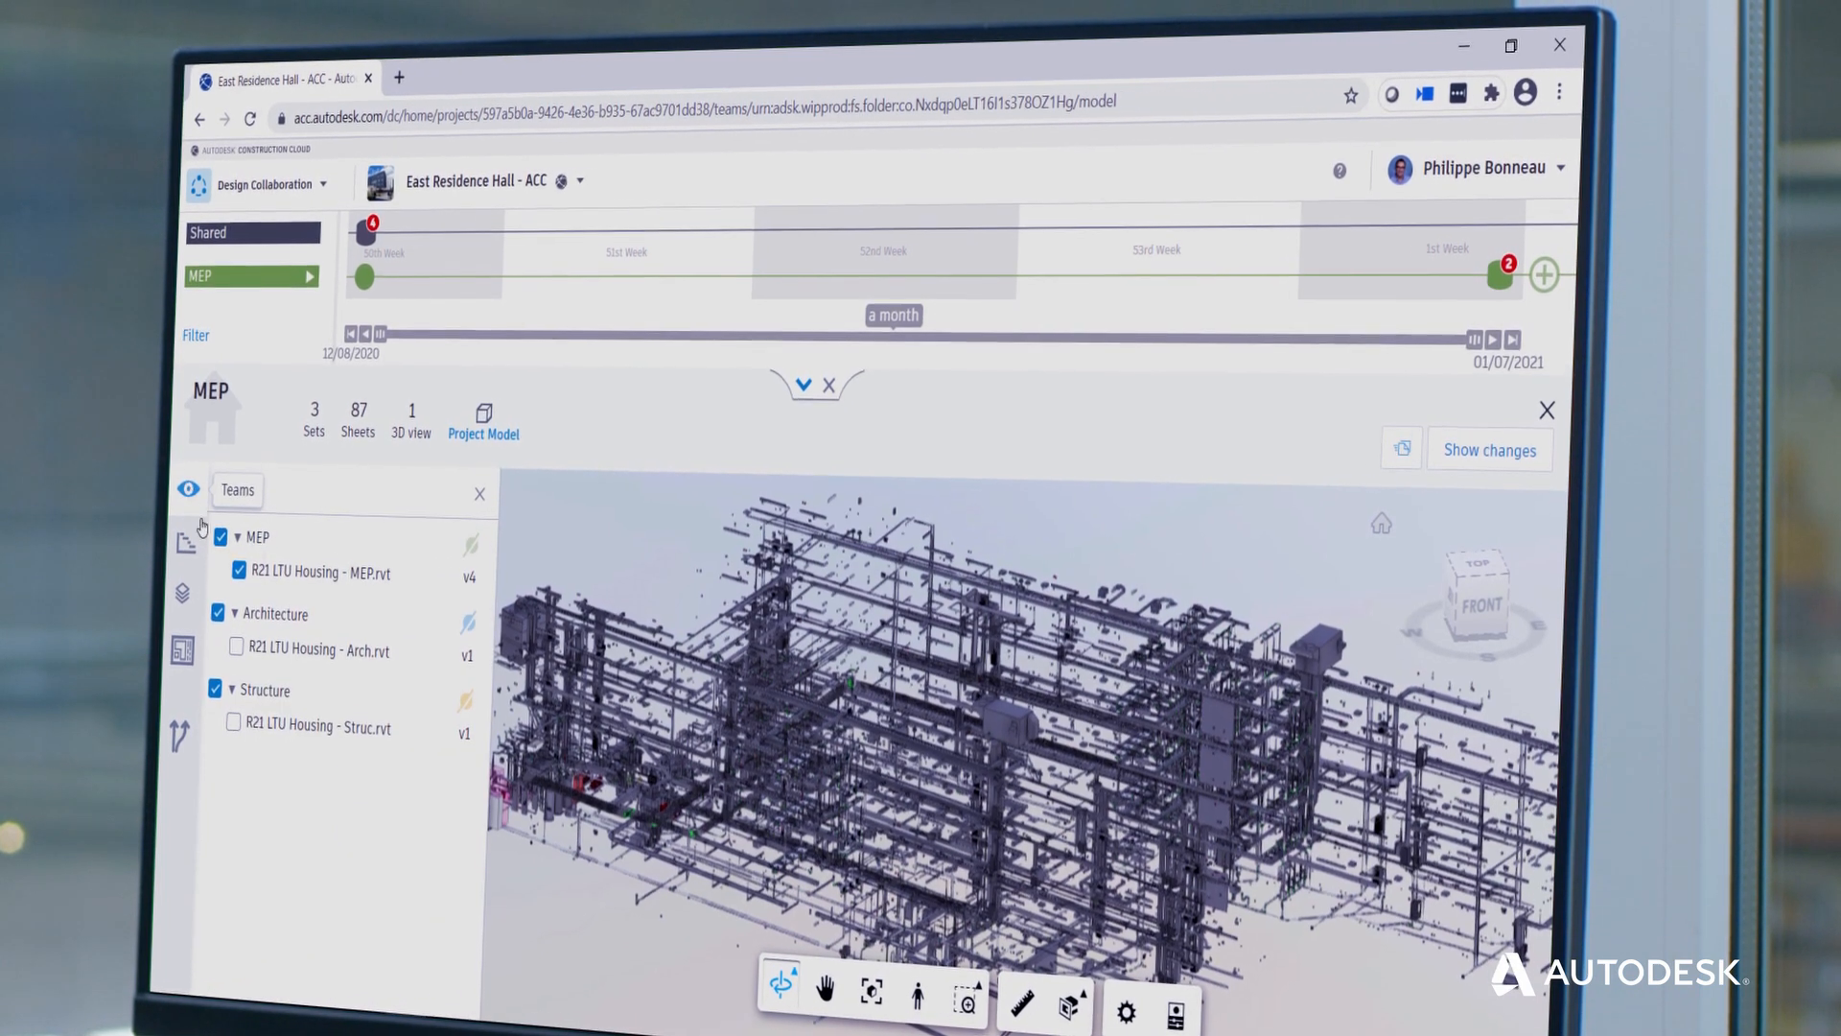
{"action": "left_click", "coordinate": [232, 727]}
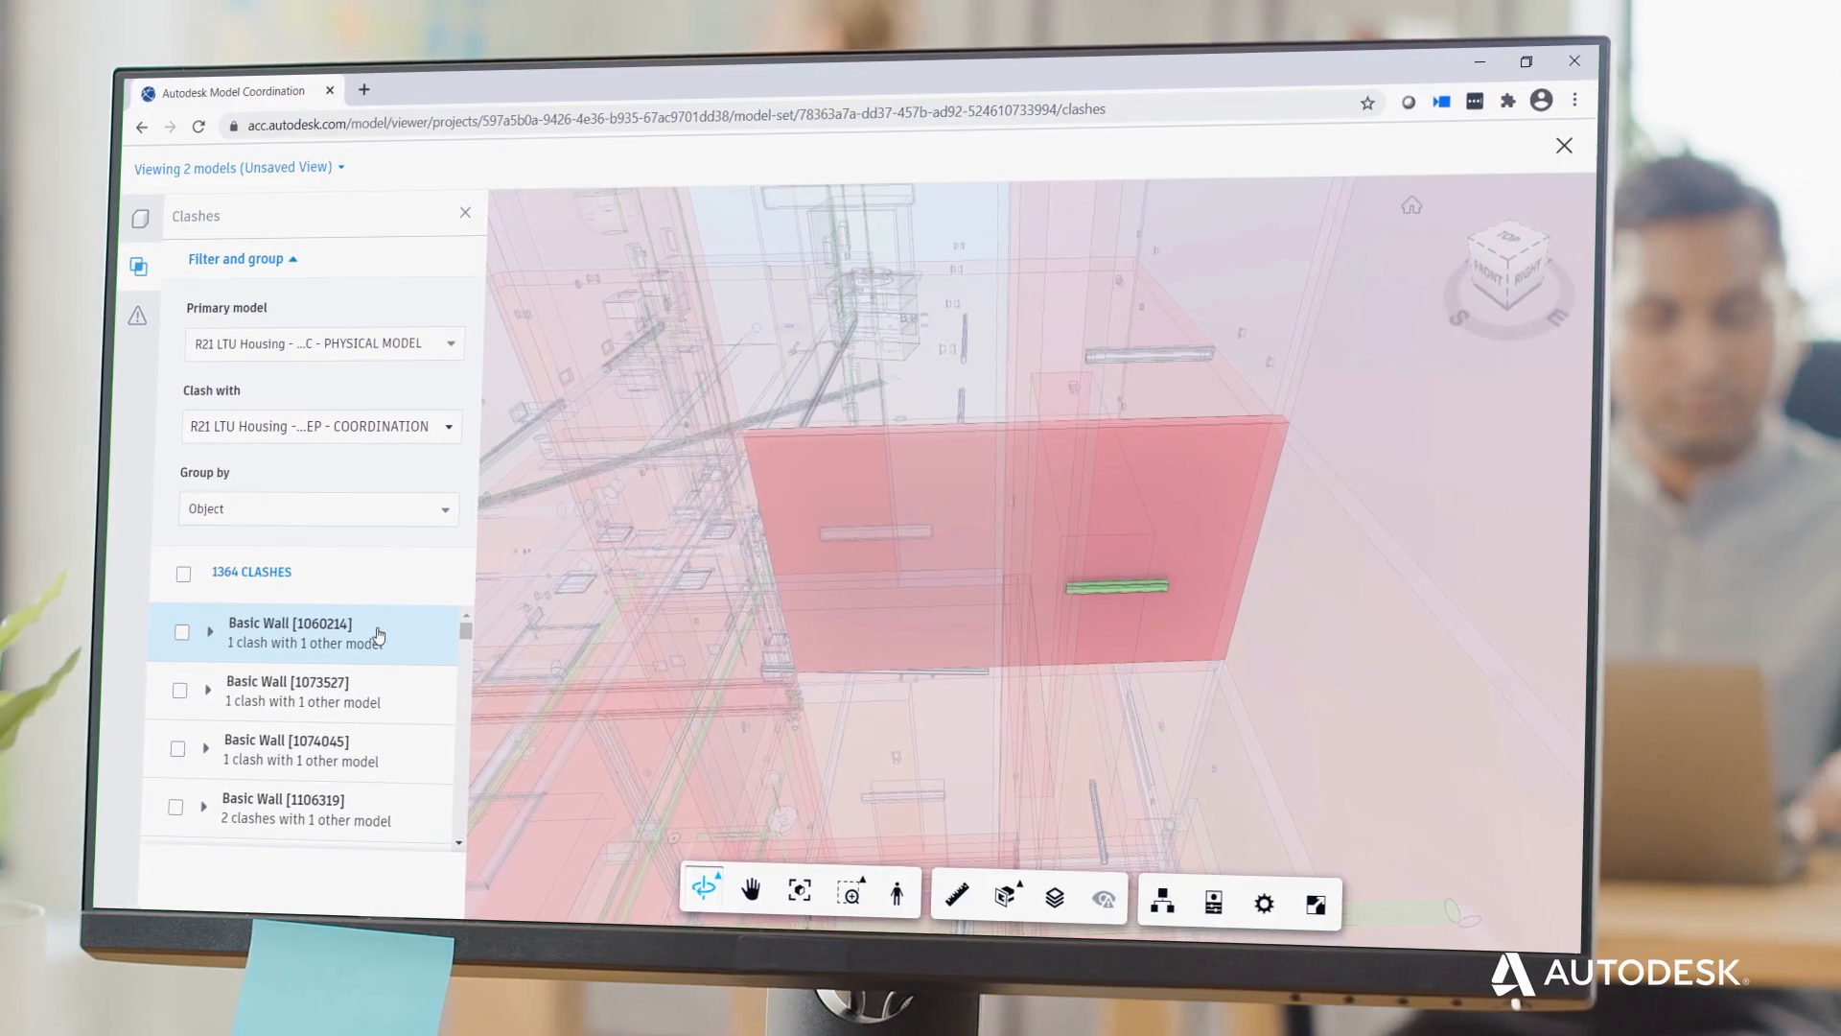
Select the first Basic Wall clash group among the 1364 object-grouped clashes.
{"action": "left_click", "coordinate": [311, 690]}
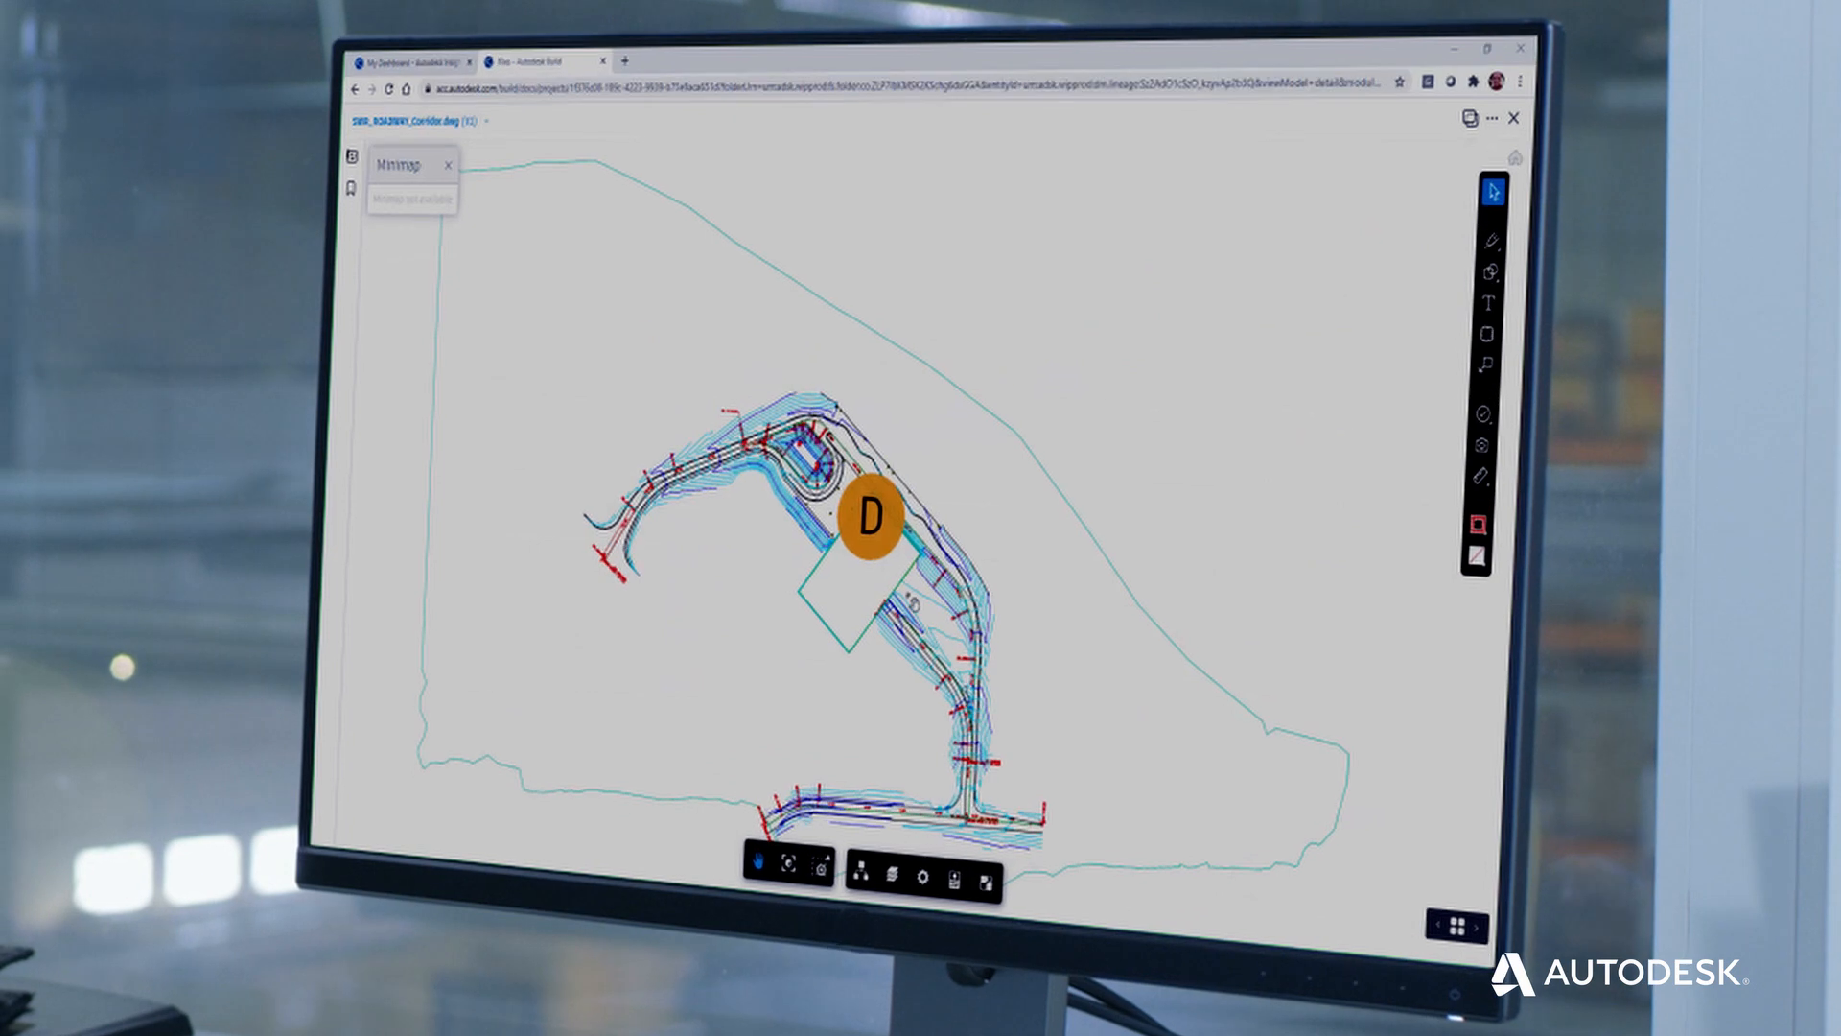
Open Issue #7 'Check Grading' from the orange D pin on the roadway drawing.
{"action": "left_click", "coordinate": [872, 514]}
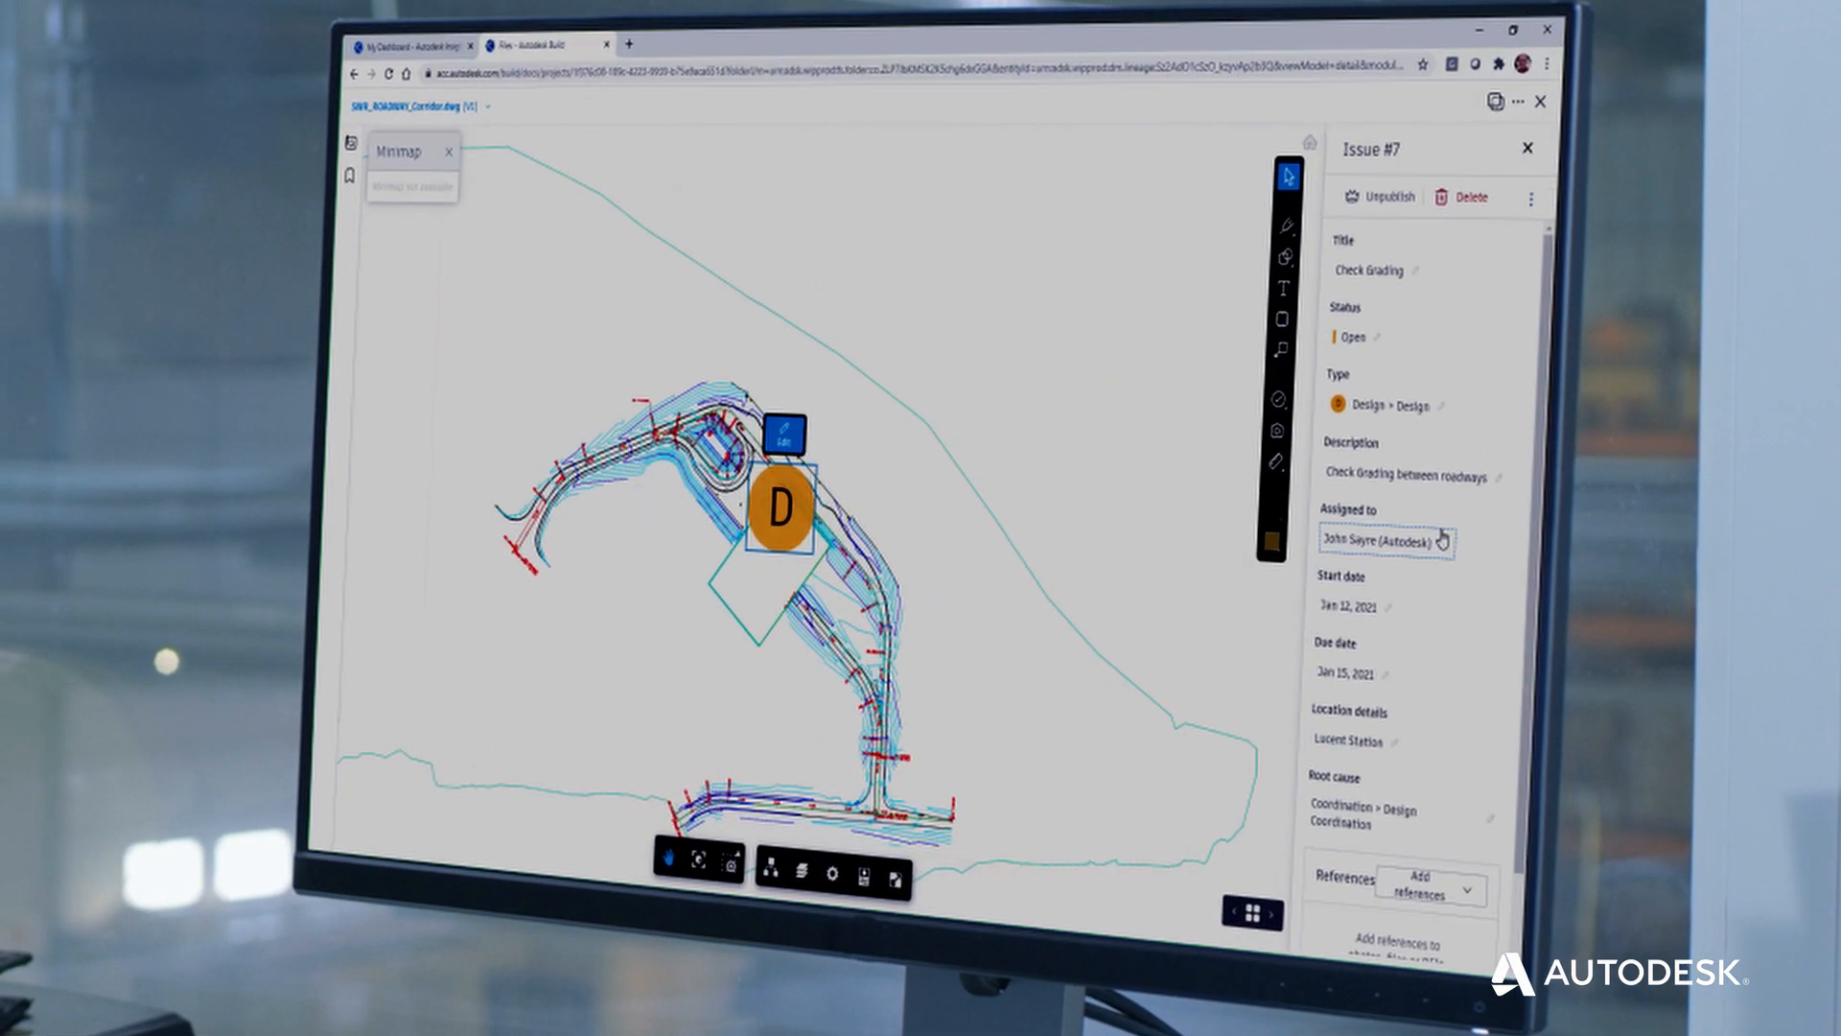